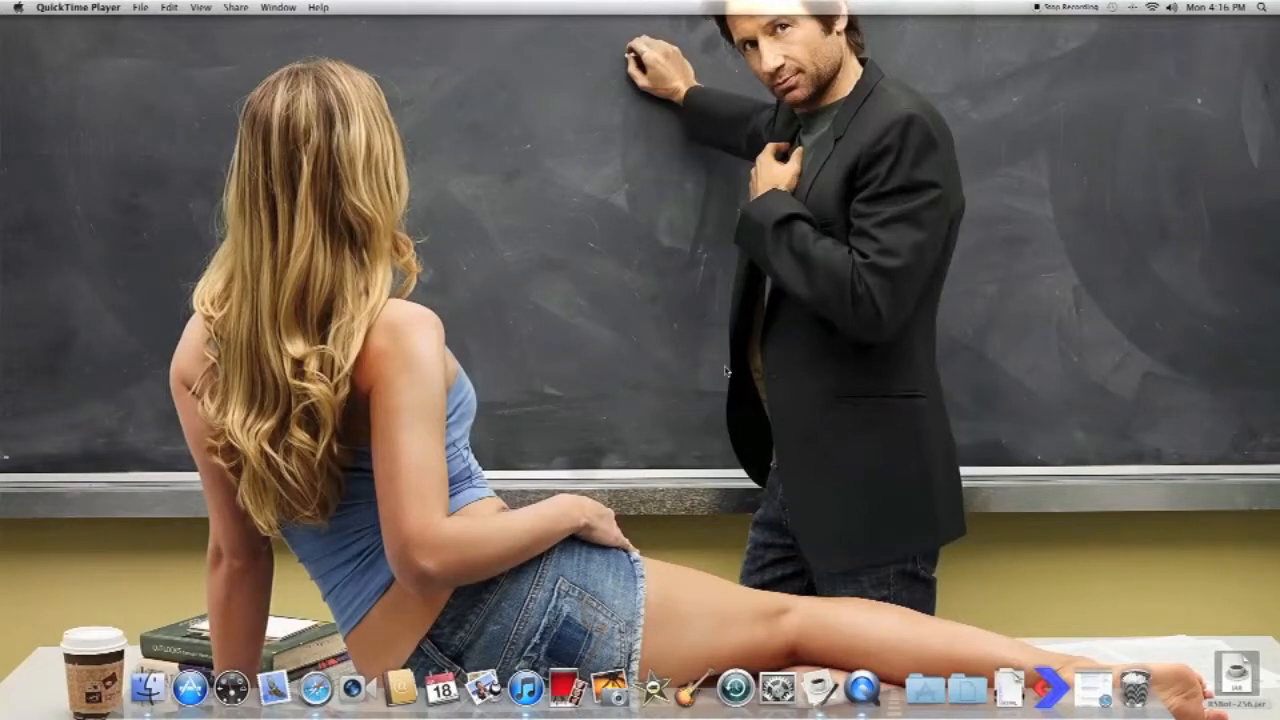
{"action": "mouse_move", "coordinate": [520, 248]}
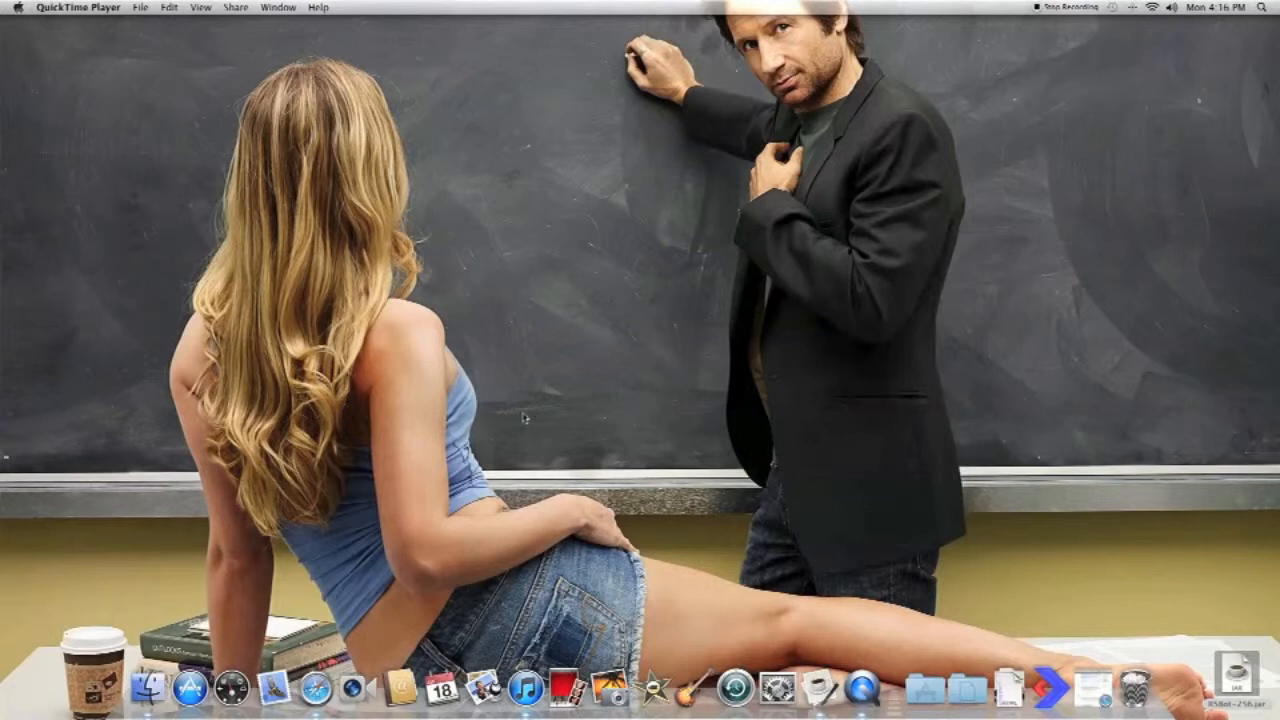
{"action": "mouse_move", "coordinate": [652, 692]}
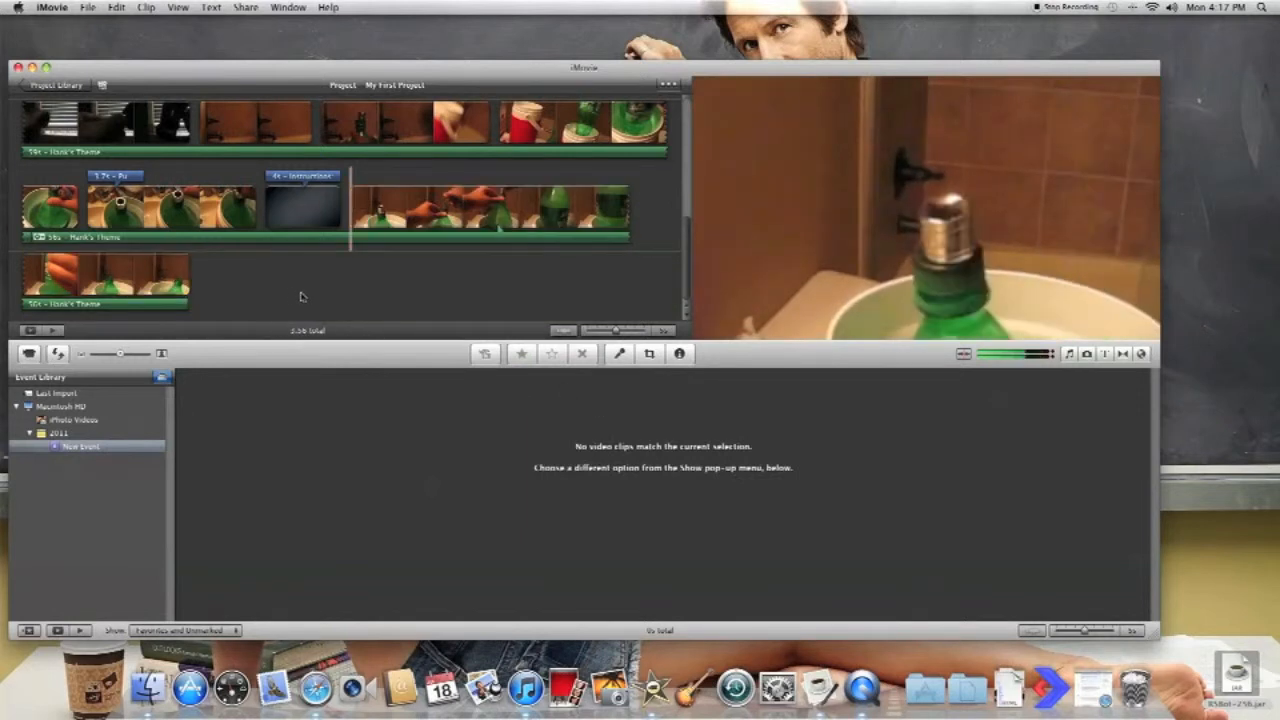
{"action": "mouse_move", "coordinate": [912, 206]}
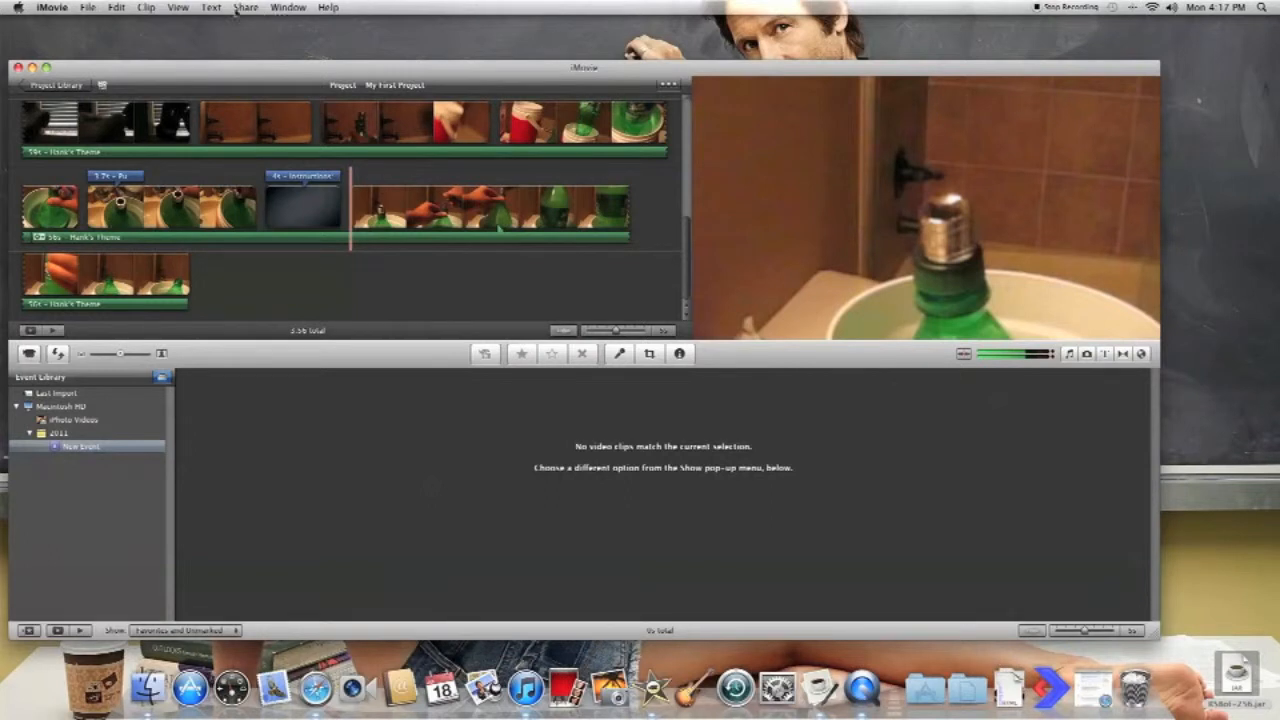
Step: Bring up iMovie's Share menu listing the project's publishing destinations
{"action": "left_click", "coordinate": [244, 8]}
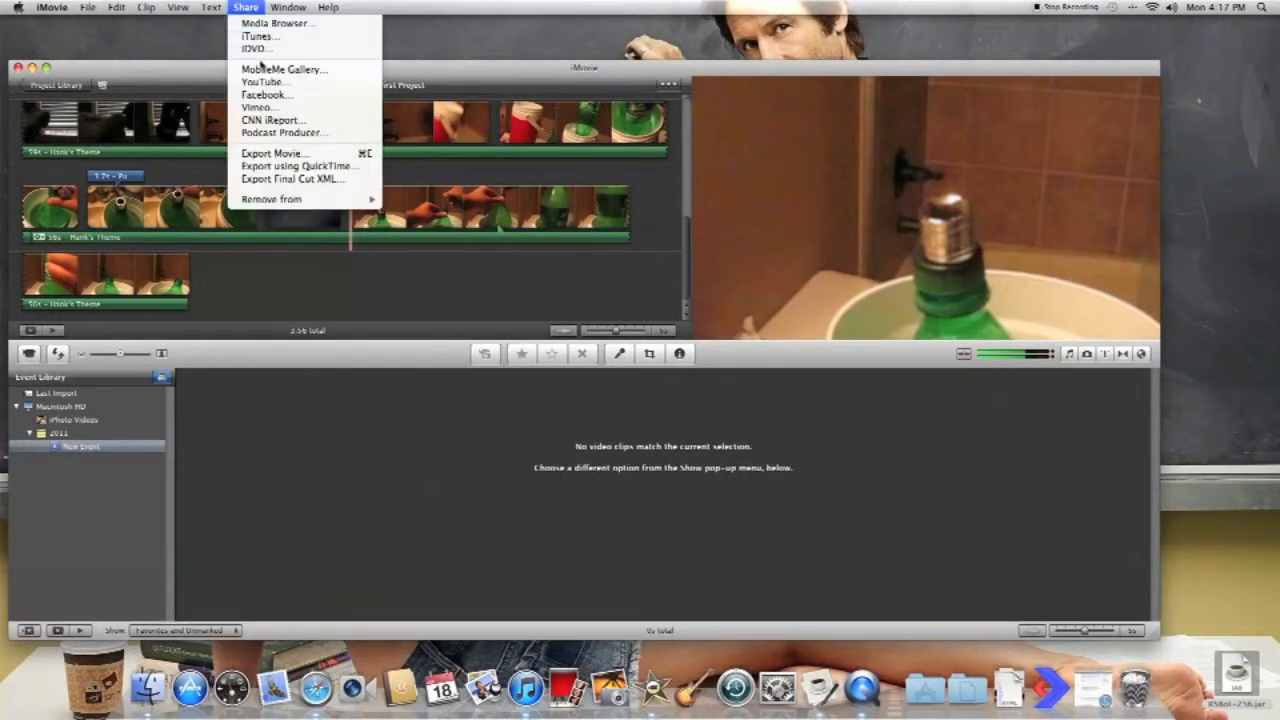
{"action": "mouse_move", "coordinate": [256, 108]}
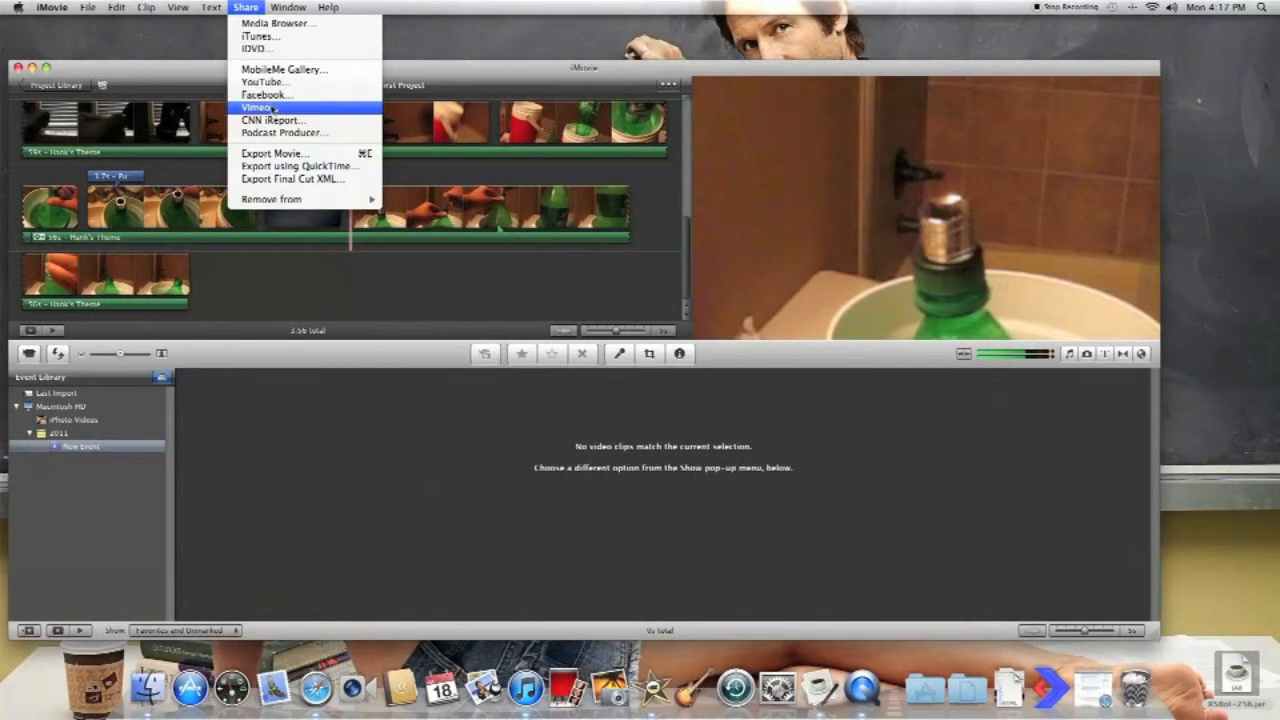
{"action": "mouse_move", "coordinate": [264, 80]}
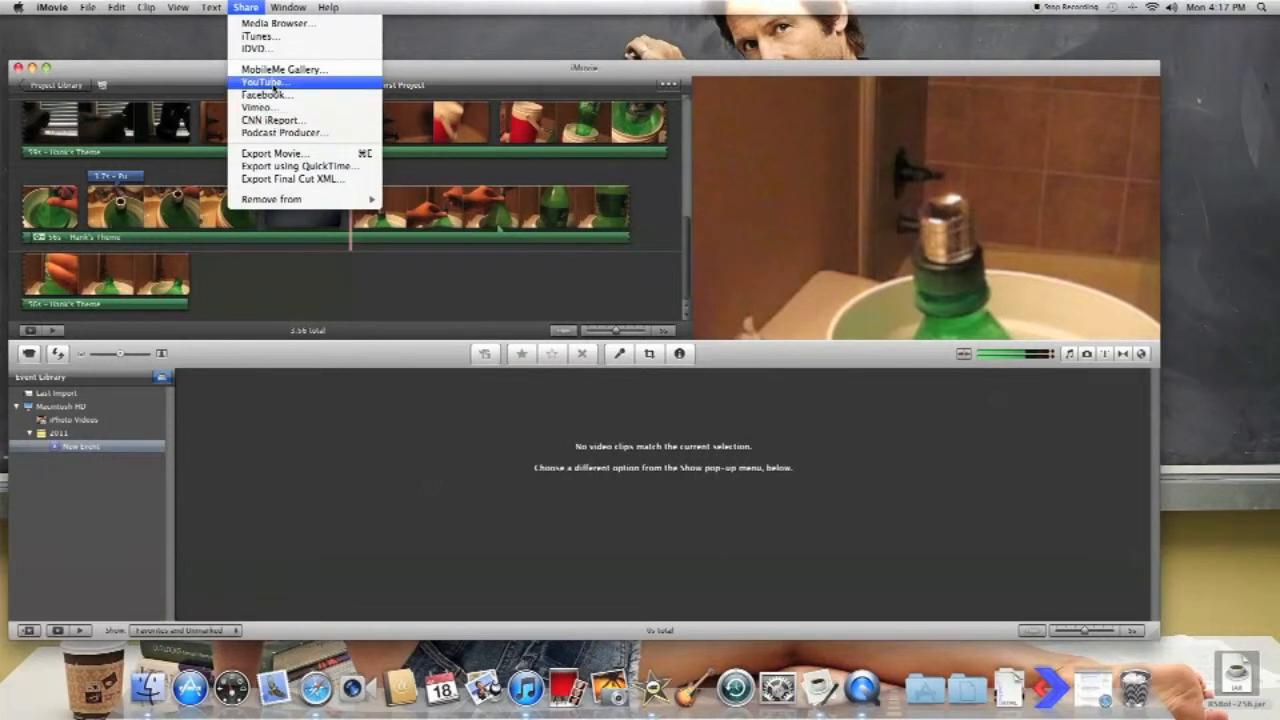
Step: Start a YouTube upload and keep the Howto & Style category
{"action": "left_click", "coordinate": [262, 82]}
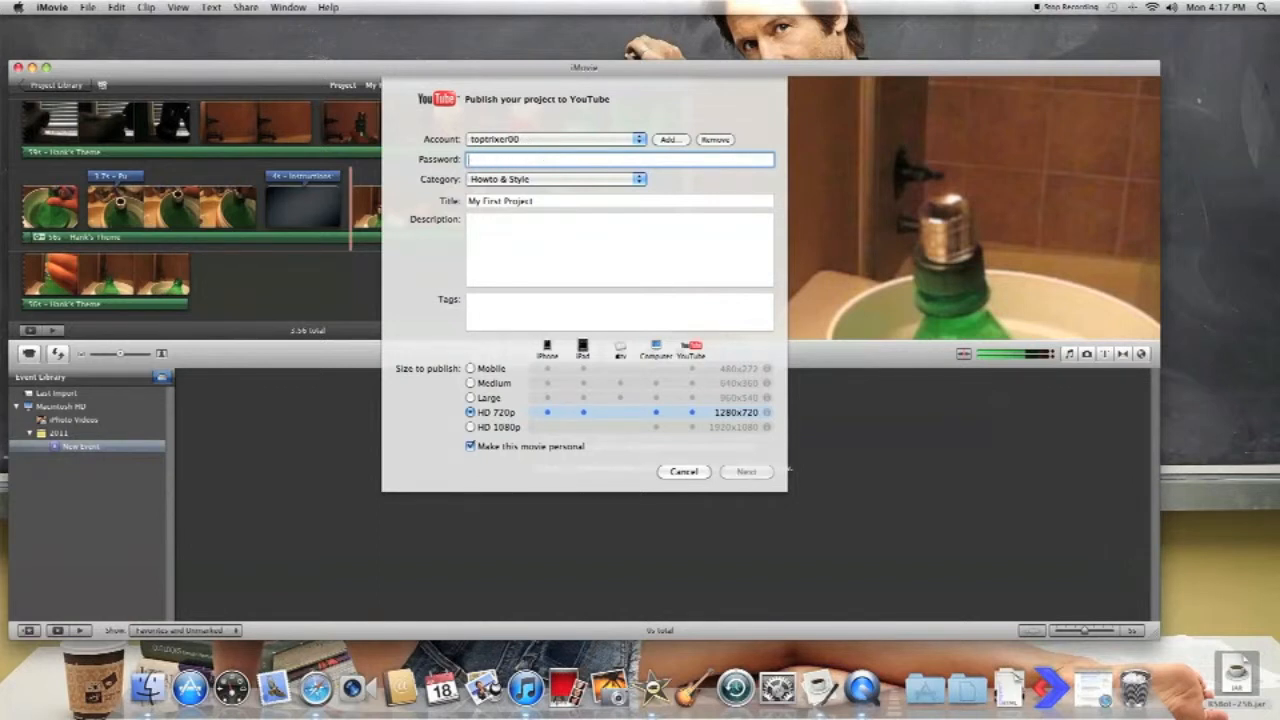
{"action": "left_click", "coordinate": [556, 180]}
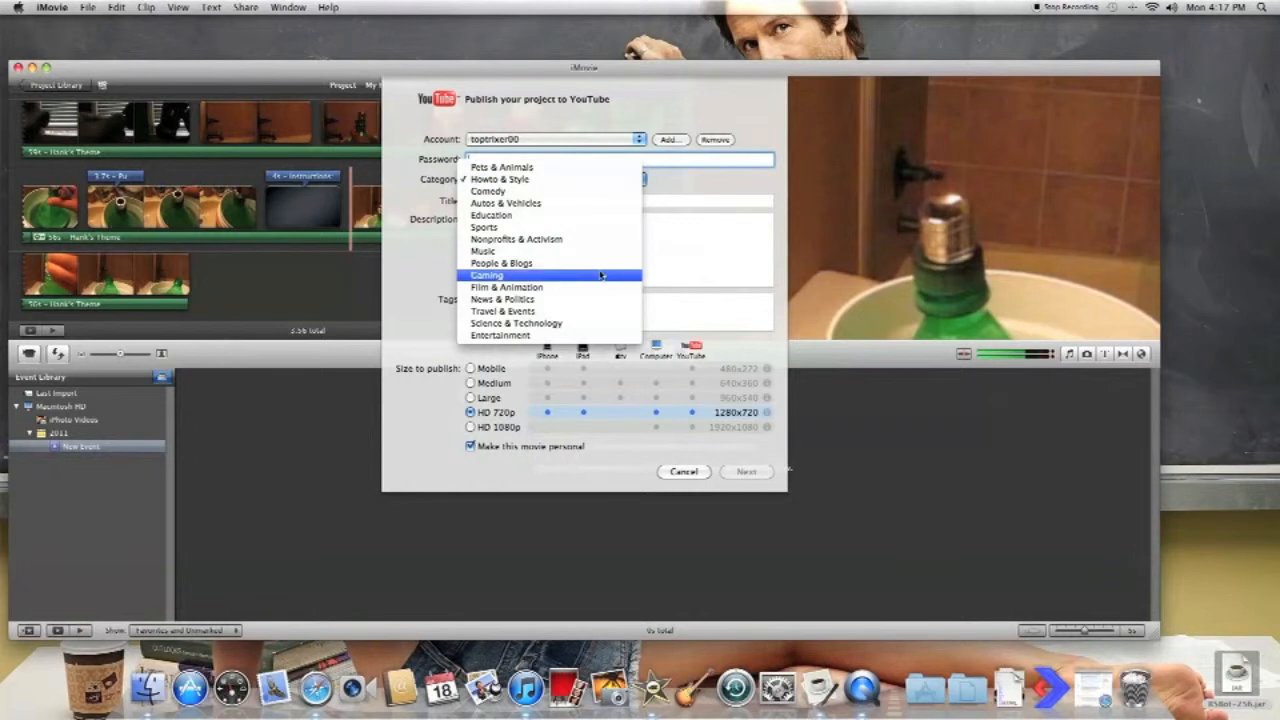
{"action": "left_click", "coordinate": [500, 180]}
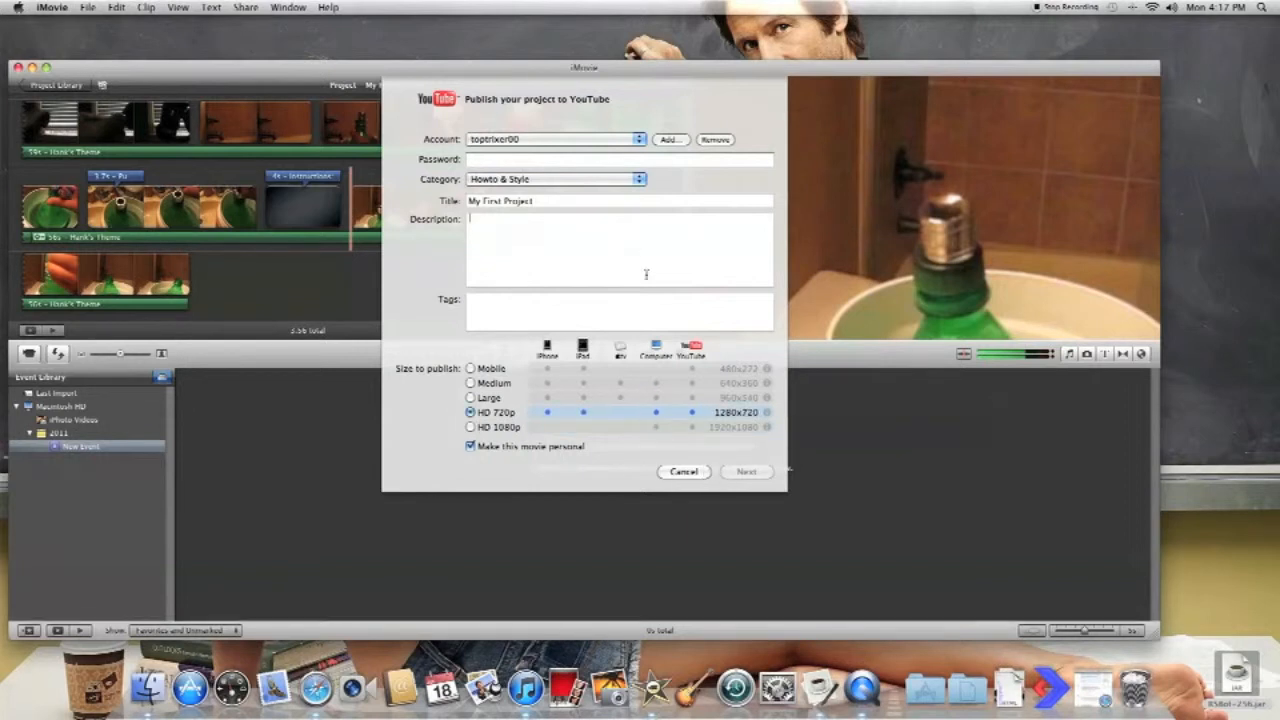
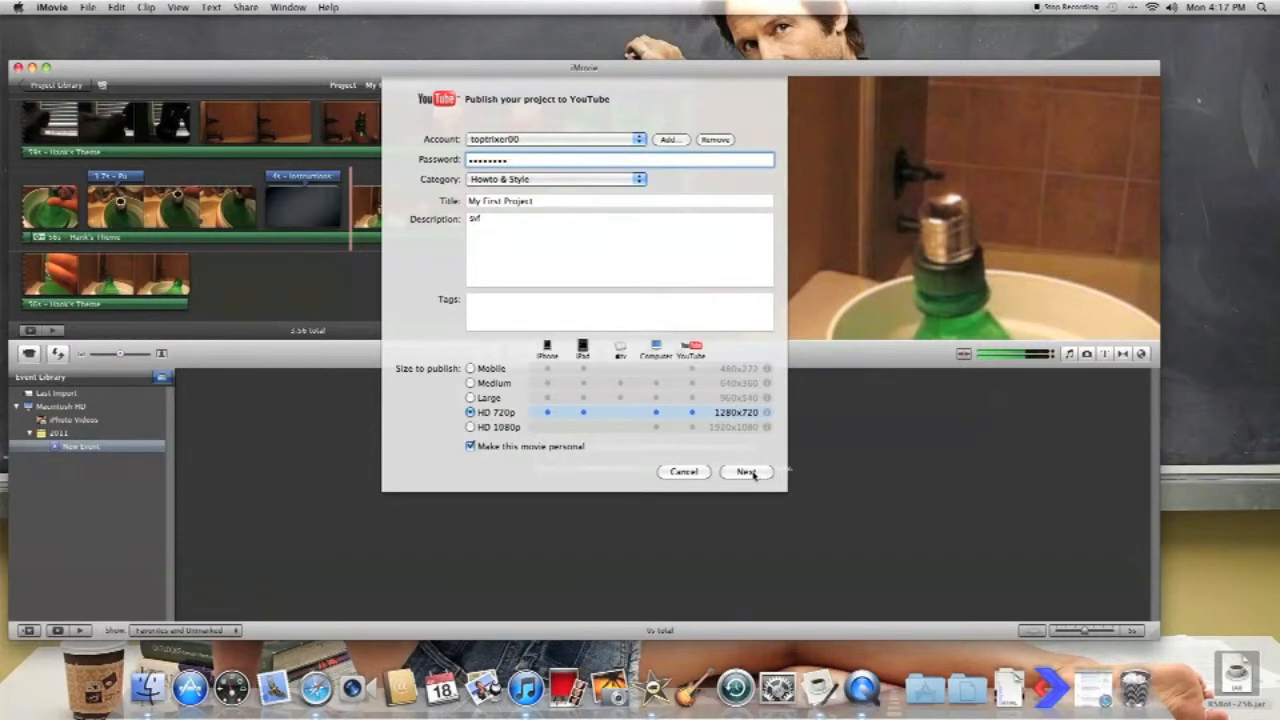
Step: Enter the account password and a short description at HD 720p, then advance to the terms
{"action": "left_click", "coordinate": [746, 472]}
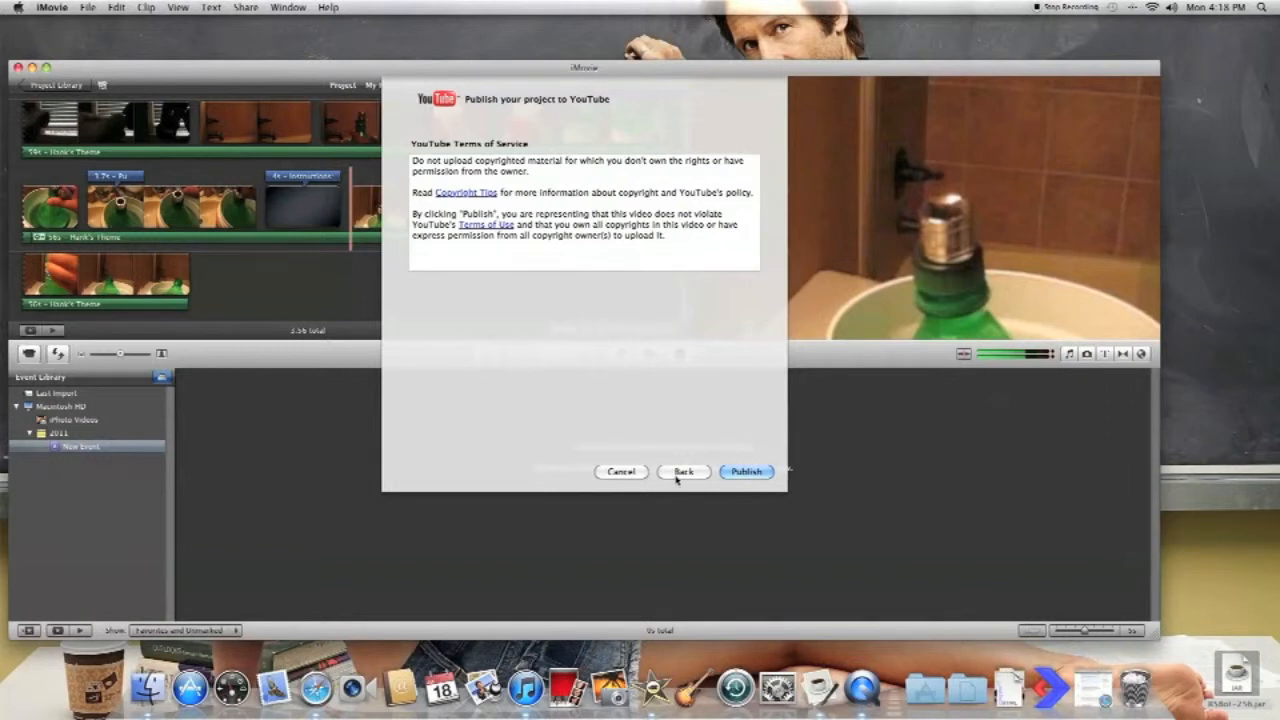
Step: Accept YouTube's terms of service and publish the project for upload
{"action": "left_click", "coordinate": [620, 472]}
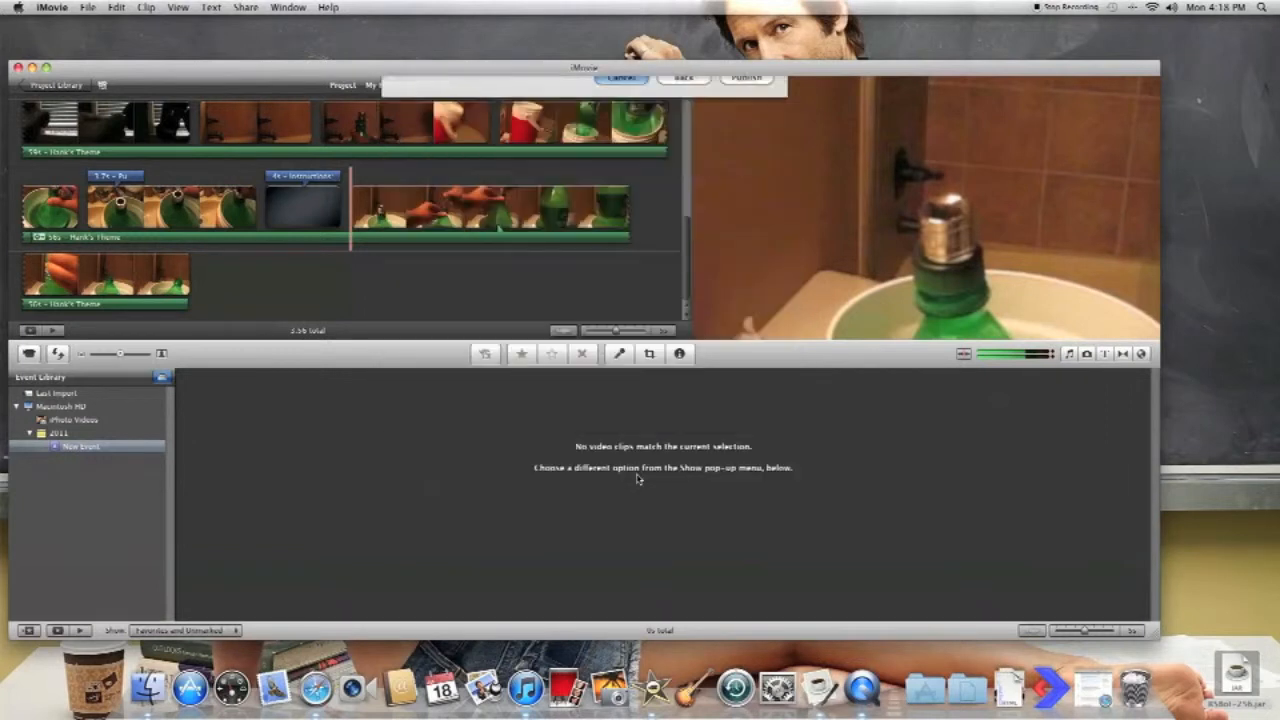